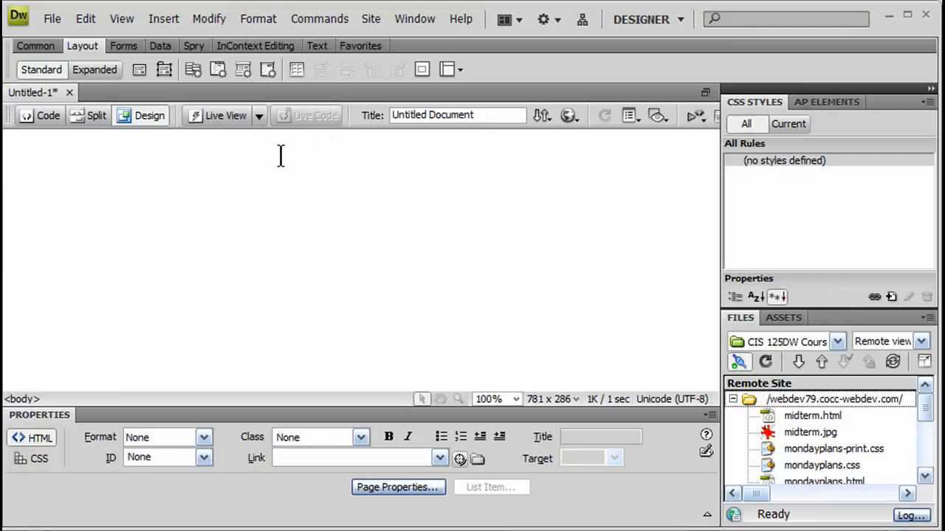
mouse_move(278, 155)
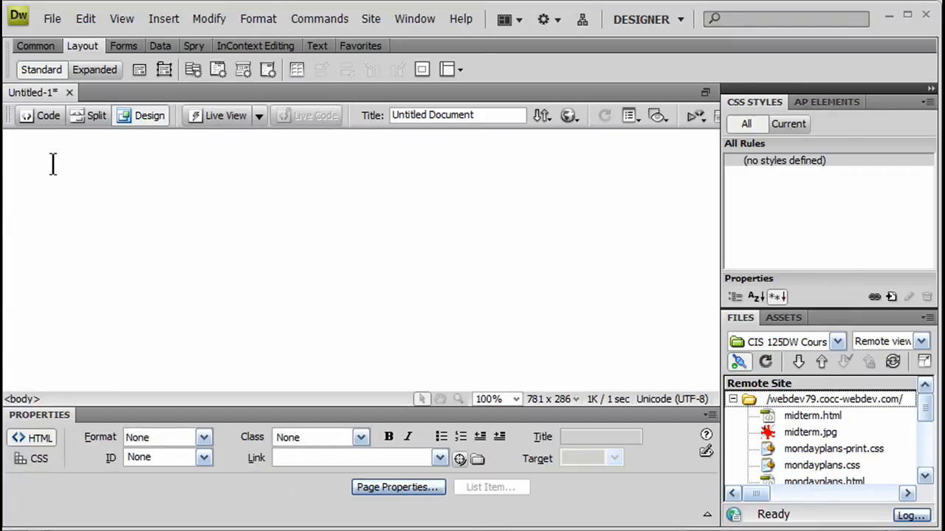
mouse_move(158, 177)
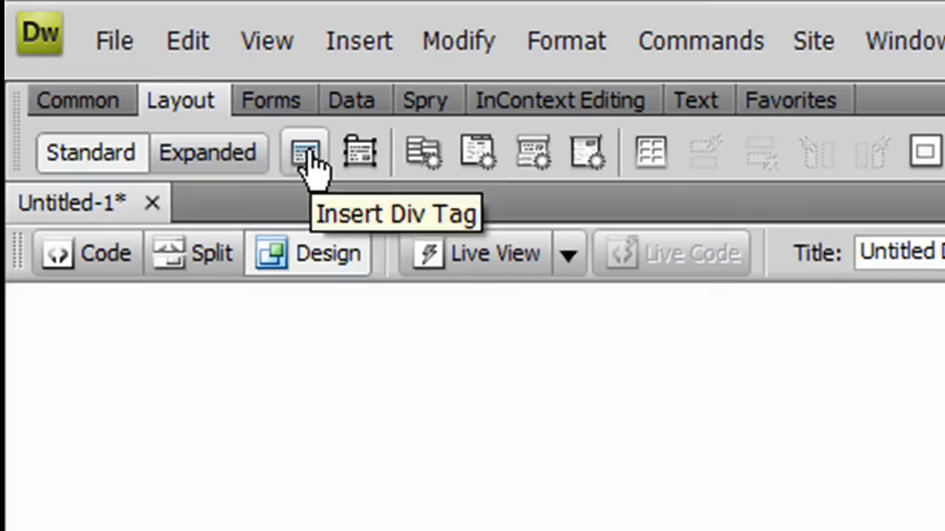
Insert div tags with the IDs header and menu
click(302, 153)
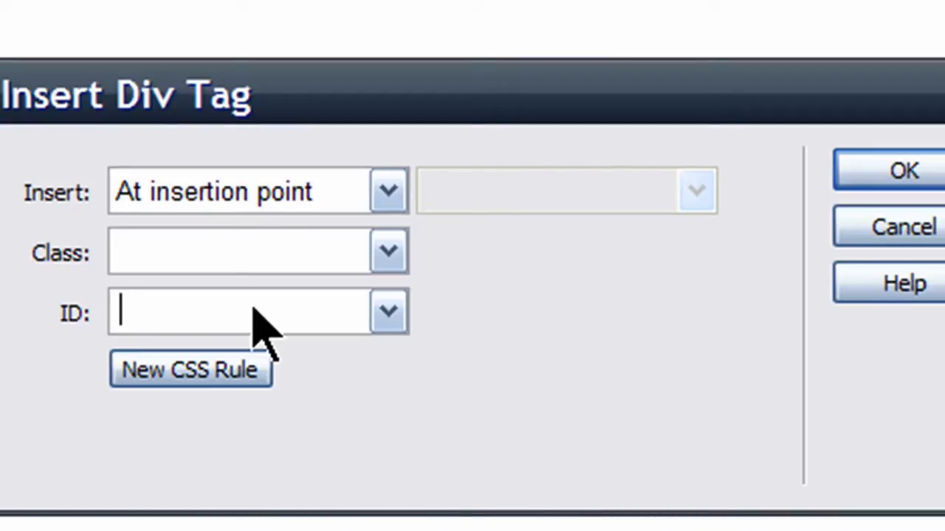
text(hea)
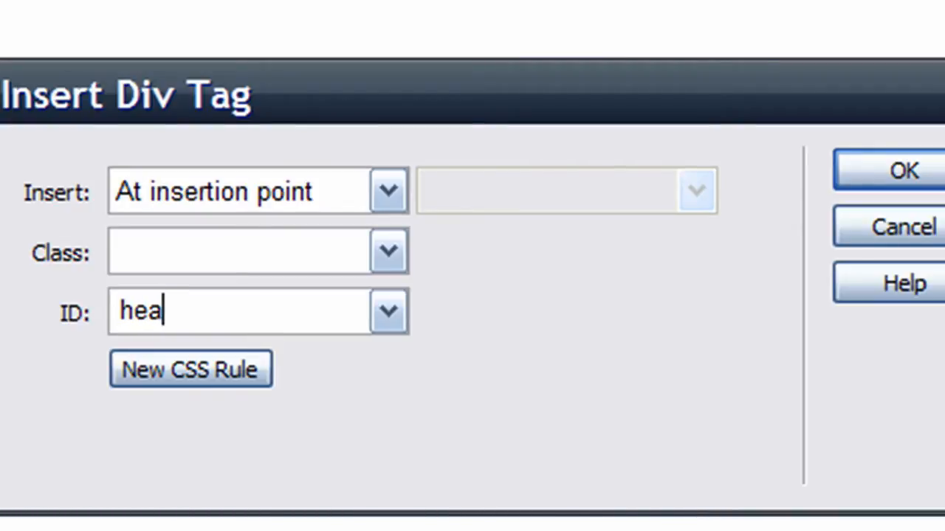
text(der)
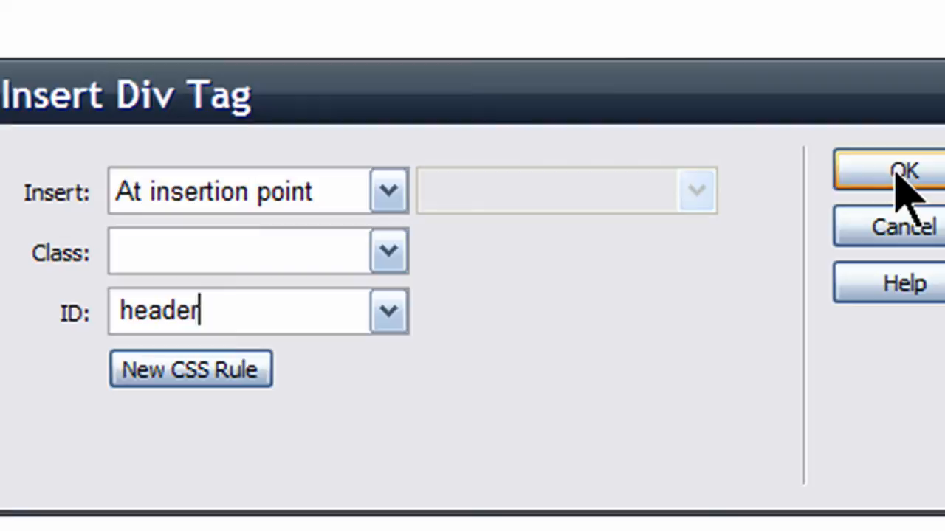
click(893, 172)
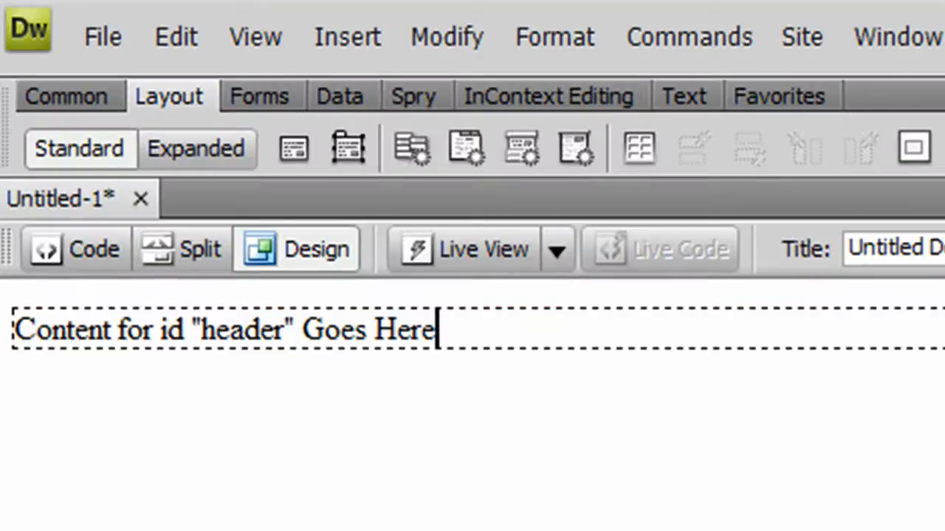
mouse_move(293, 147)
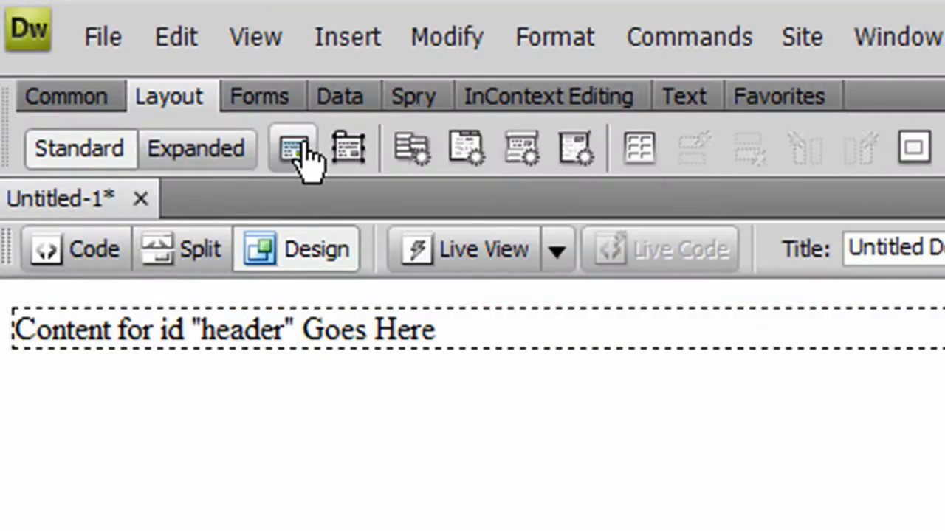
click(292, 147)
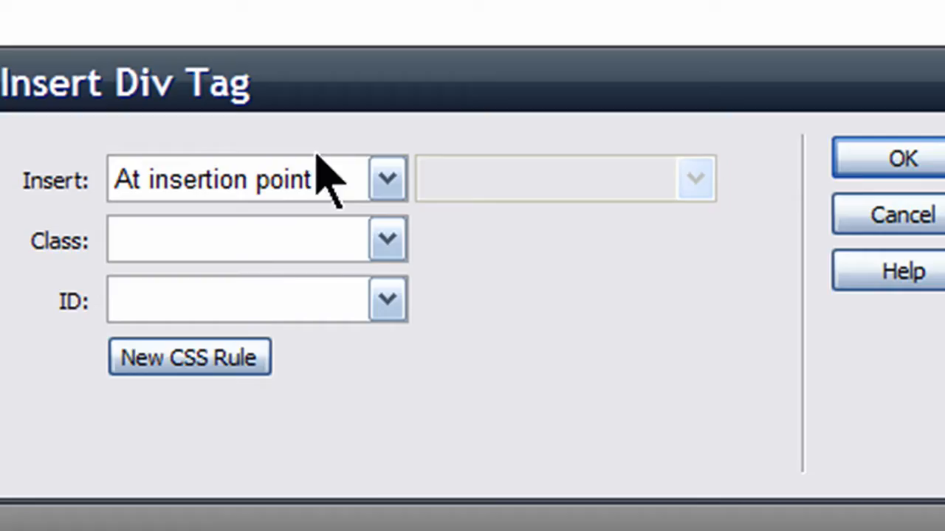
click(222, 301)
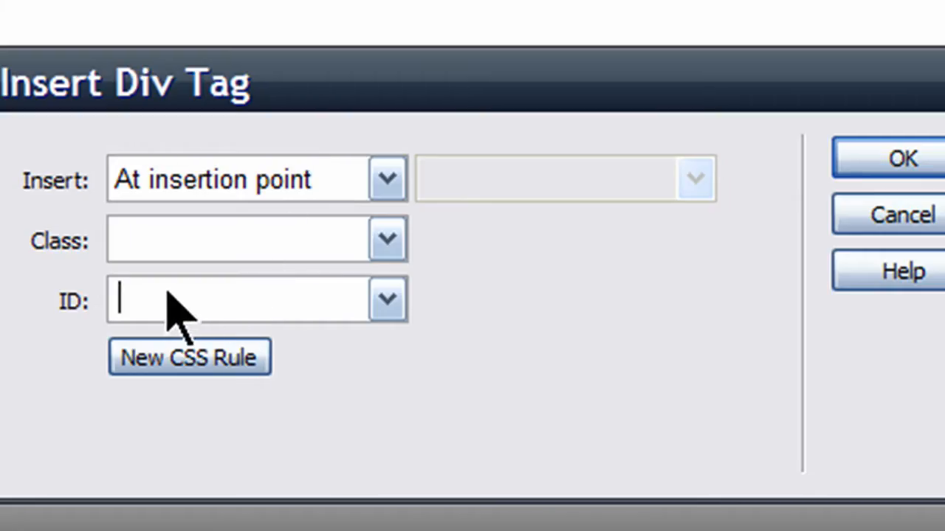
text(menu)
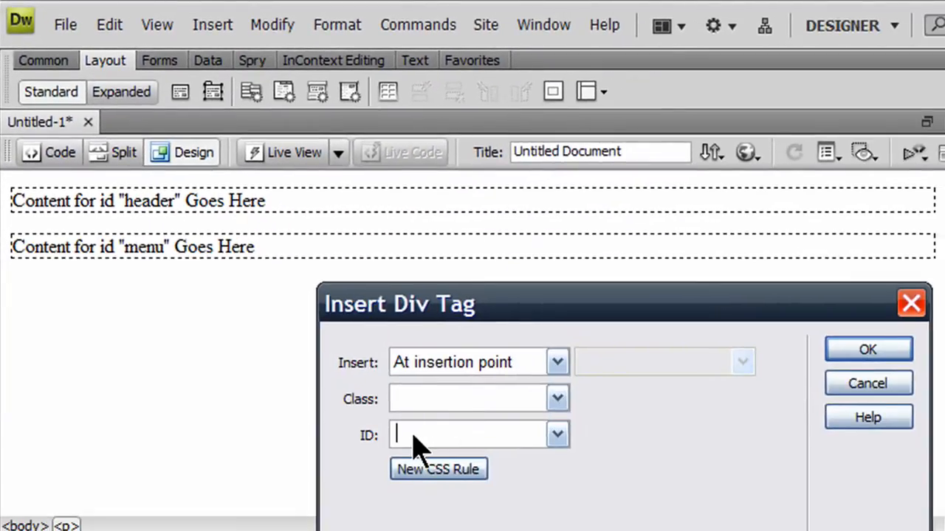
Insert div tags with the IDs sidebar and content
text(sidebar)
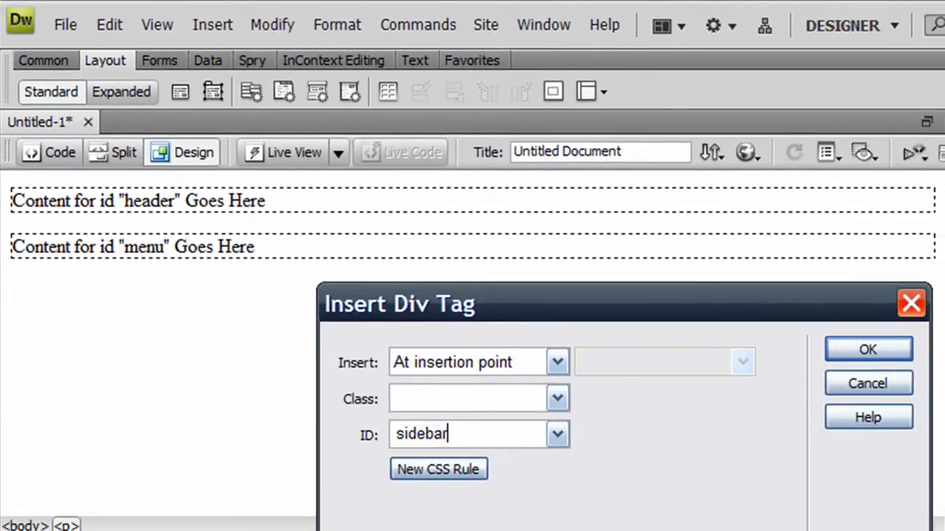
mouse_move(880, 395)
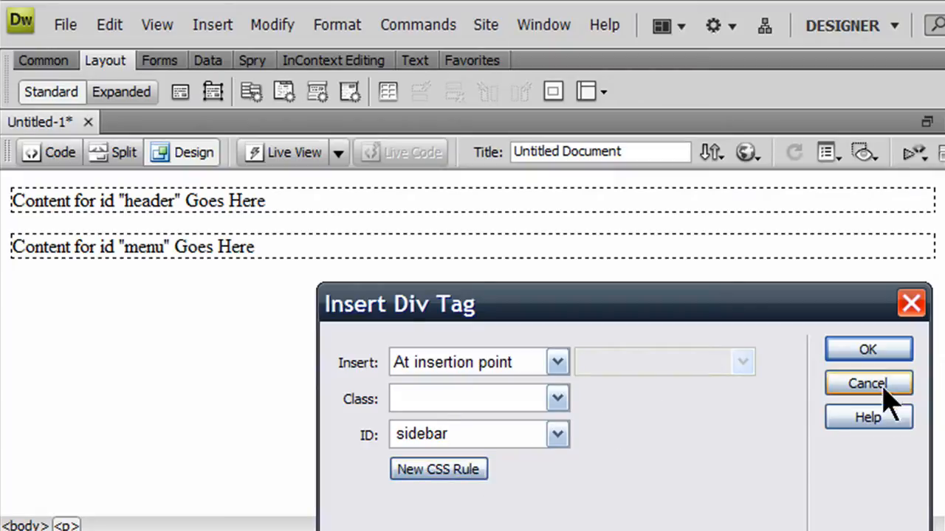
click(868, 348)
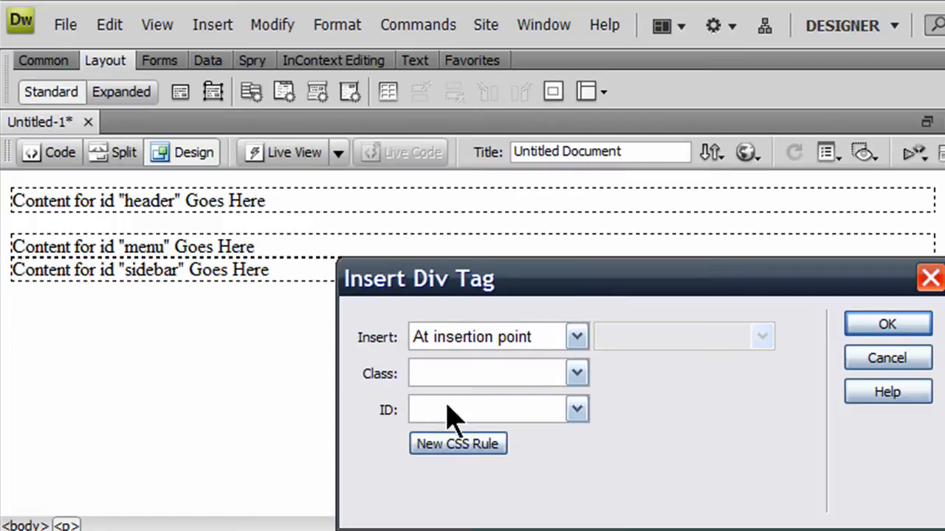
text(content)
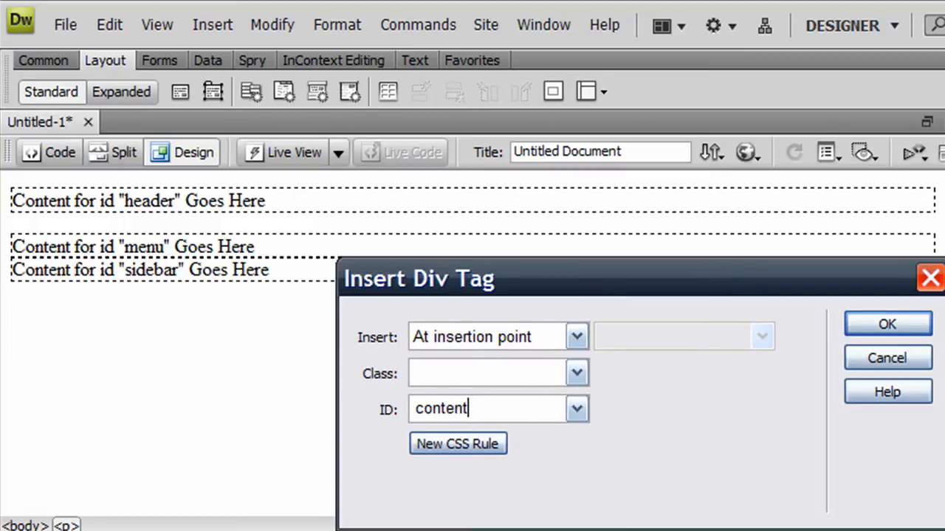
click(887, 322)
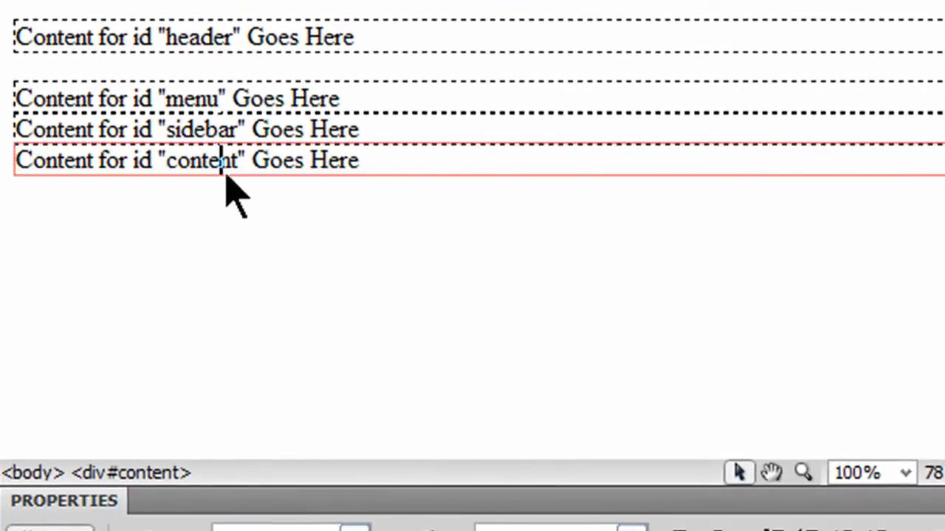
Remove the paragraph tag wrapping the header div's placeholder text
click(221, 129)
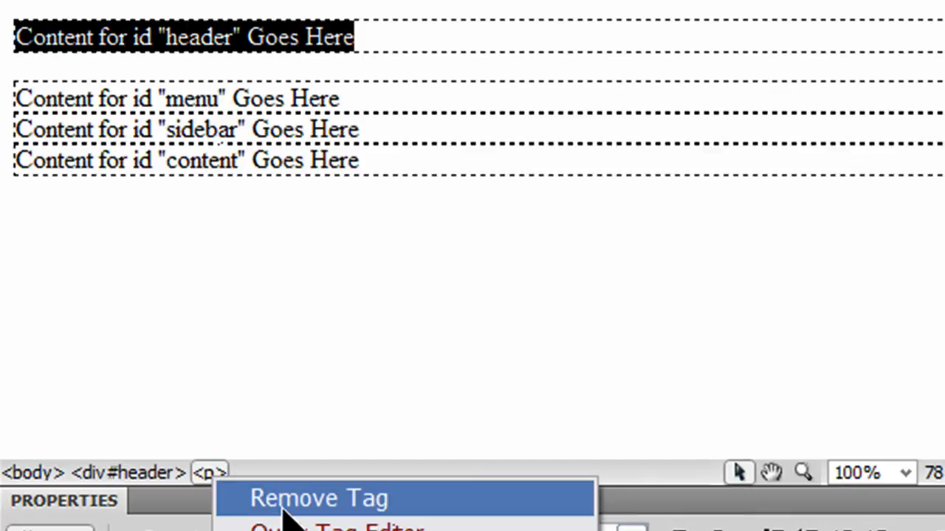
click(320, 498)
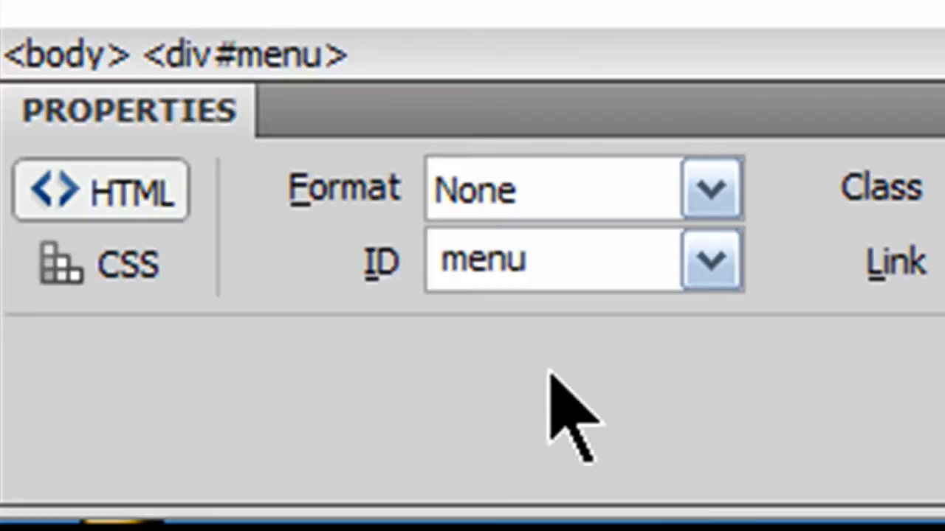
mouse_move(539, 343)
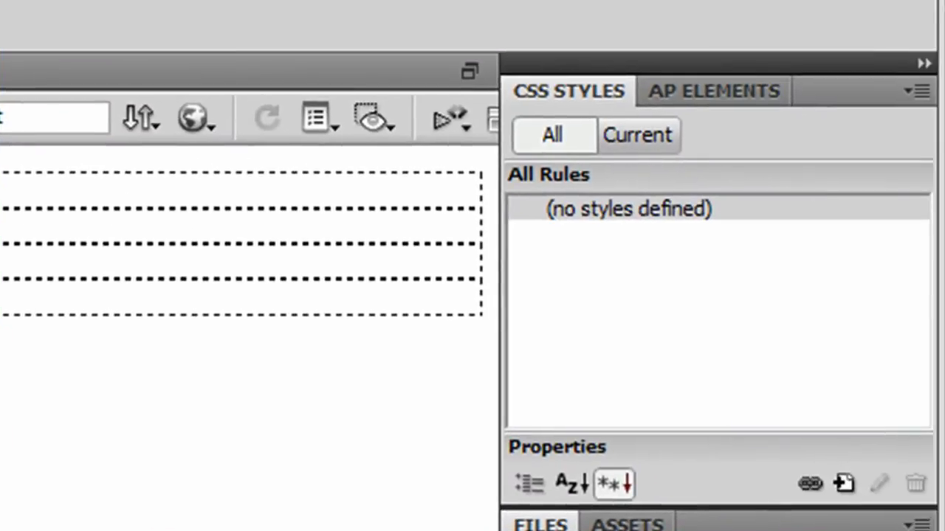
mouse_move(576, 133)
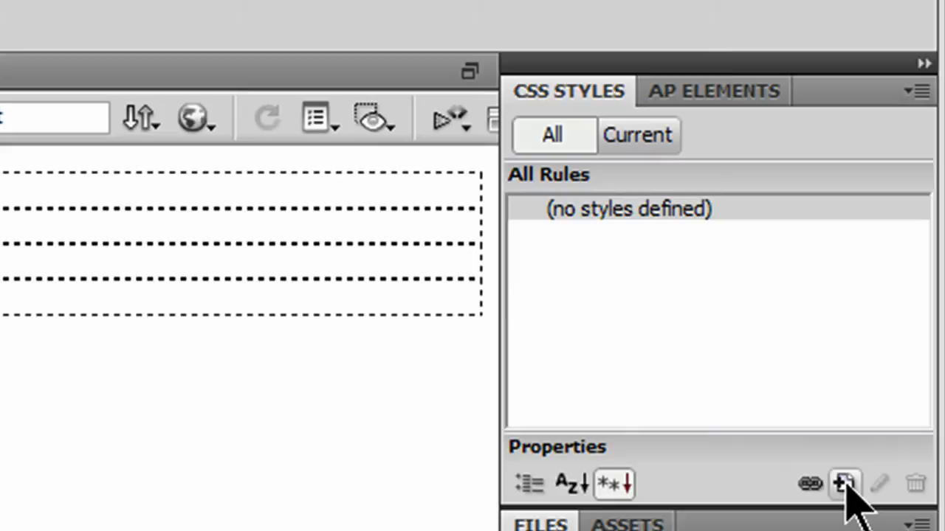
Create a #header CSS rule with a green #3C6 background
click(843, 481)
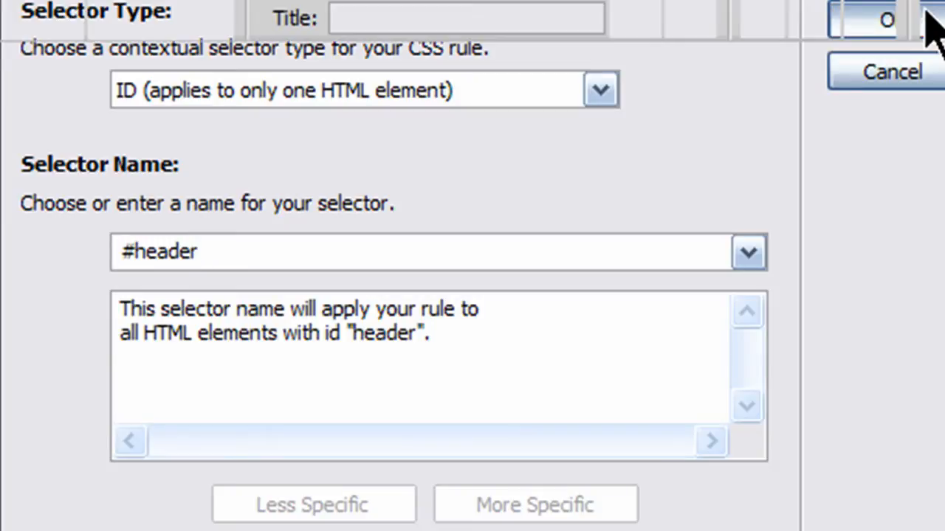
click(882, 19)
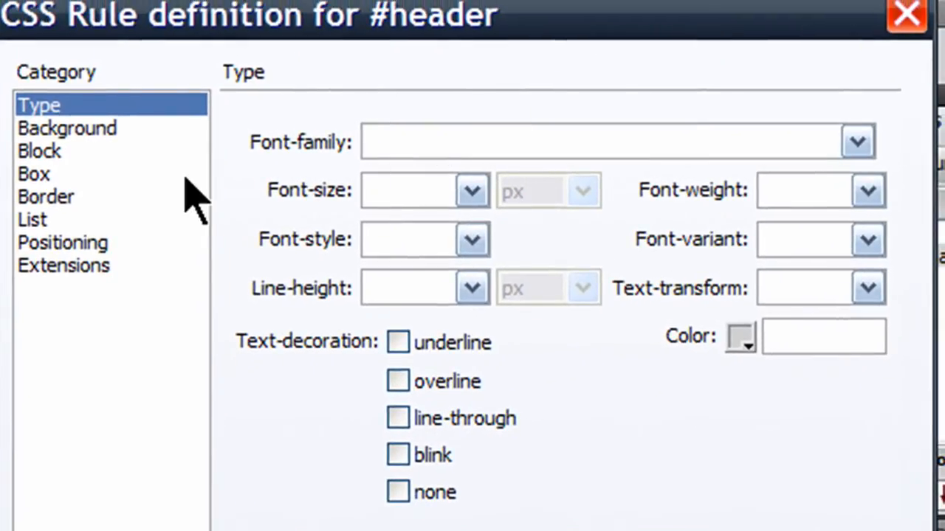
mouse_move(95, 222)
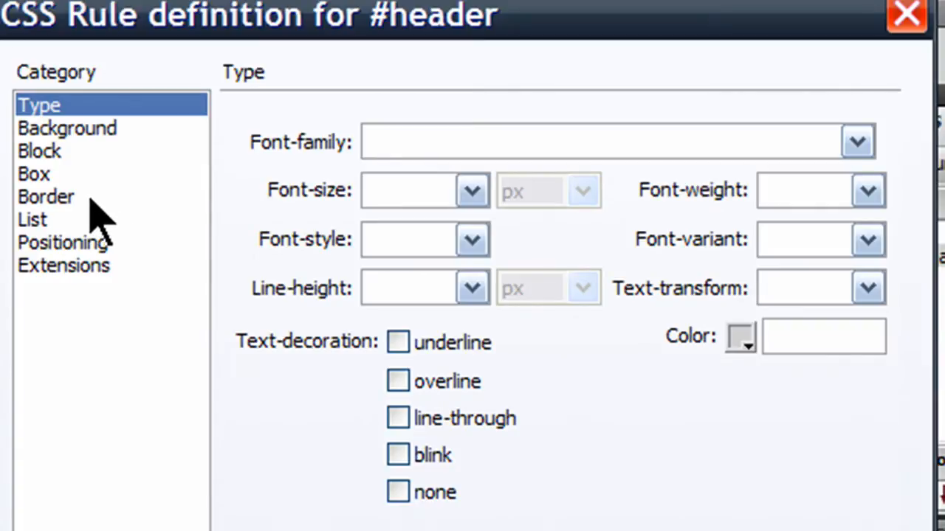
mouse_move(80, 204)
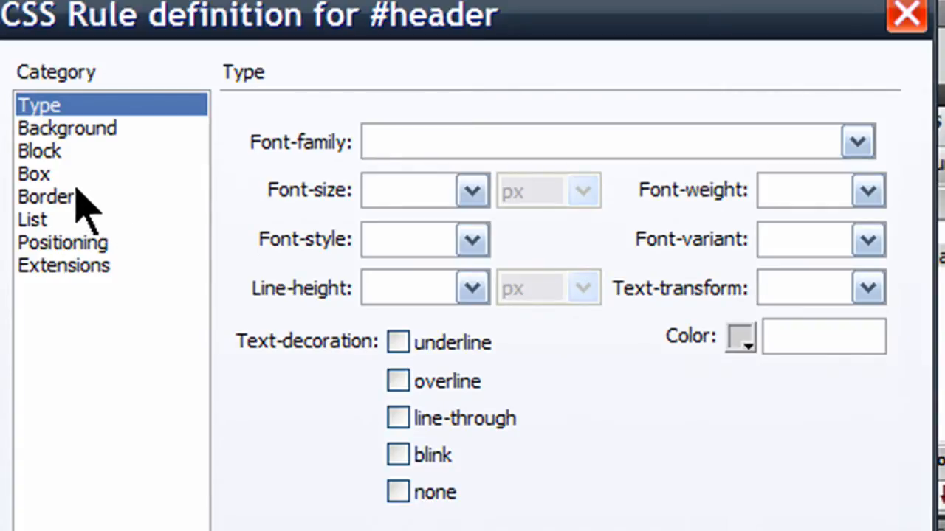
mouse_move(63, 162)
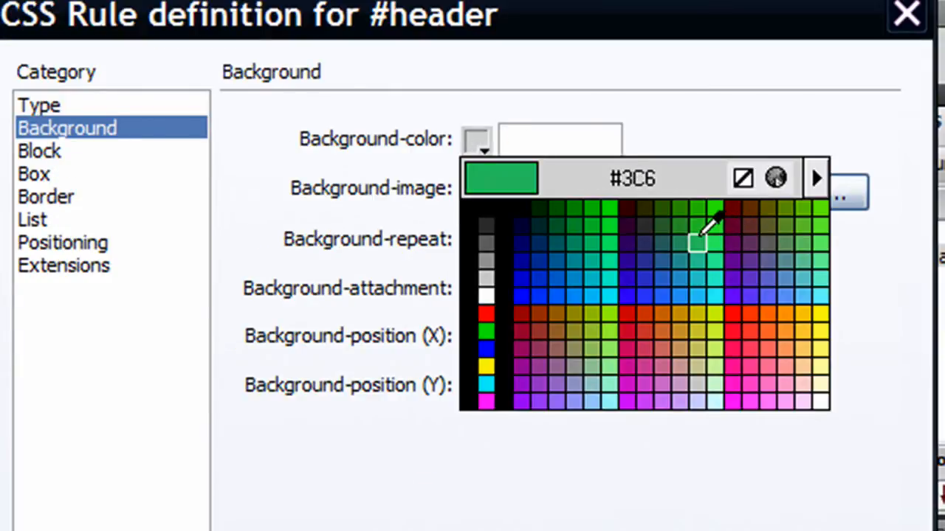
click(697, 244)
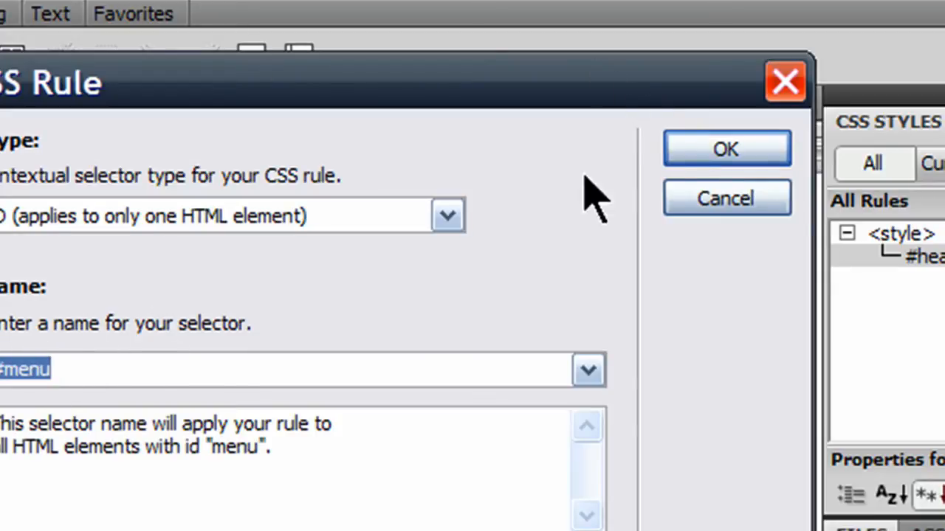
Create the #menu rule with a red #F00 background and 180 px width
click(726, 148)
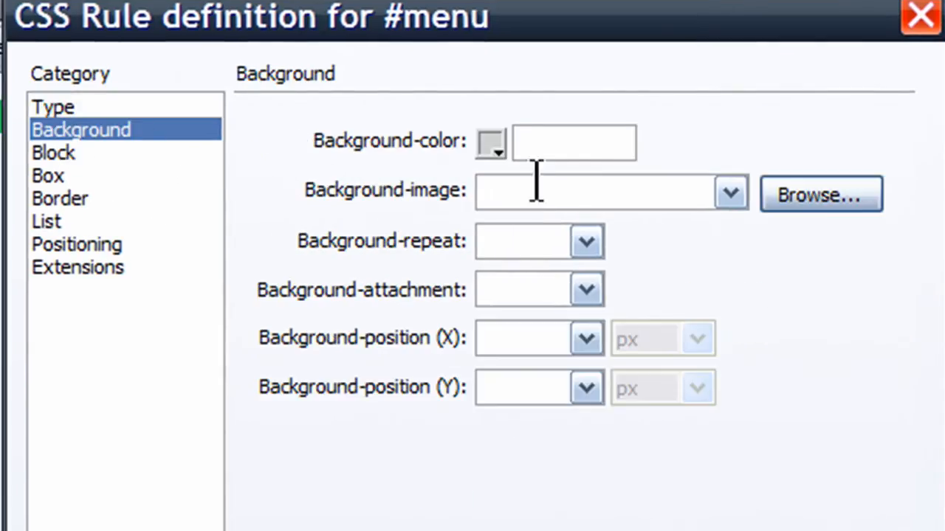
click(490, 144)
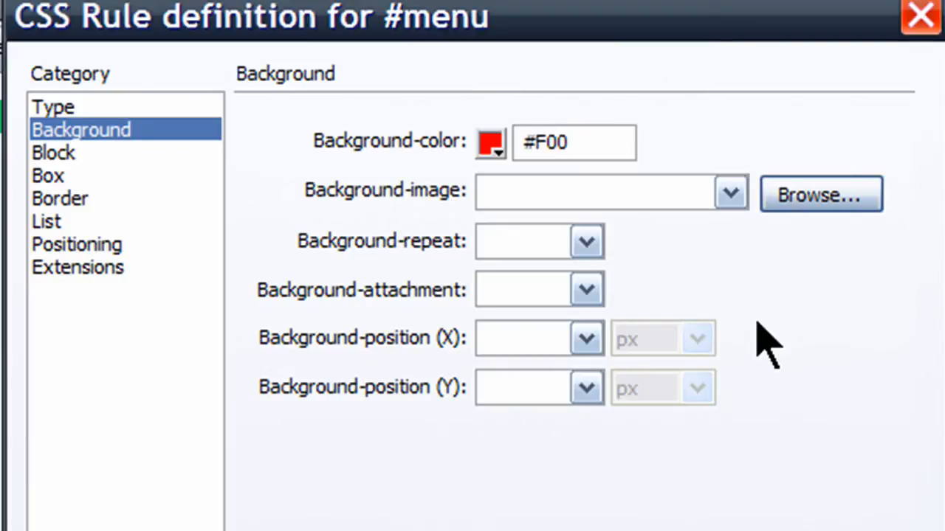
mouse_move(55, 163)
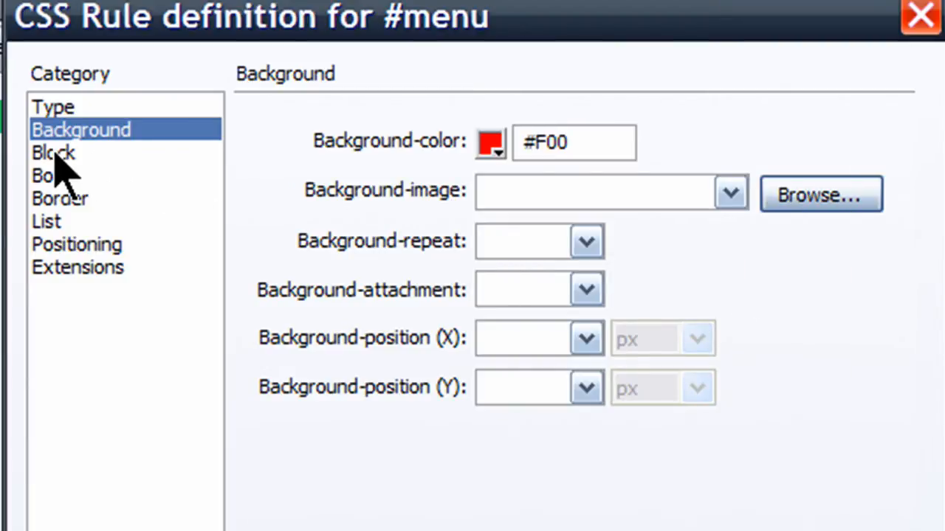
click(47, 176)
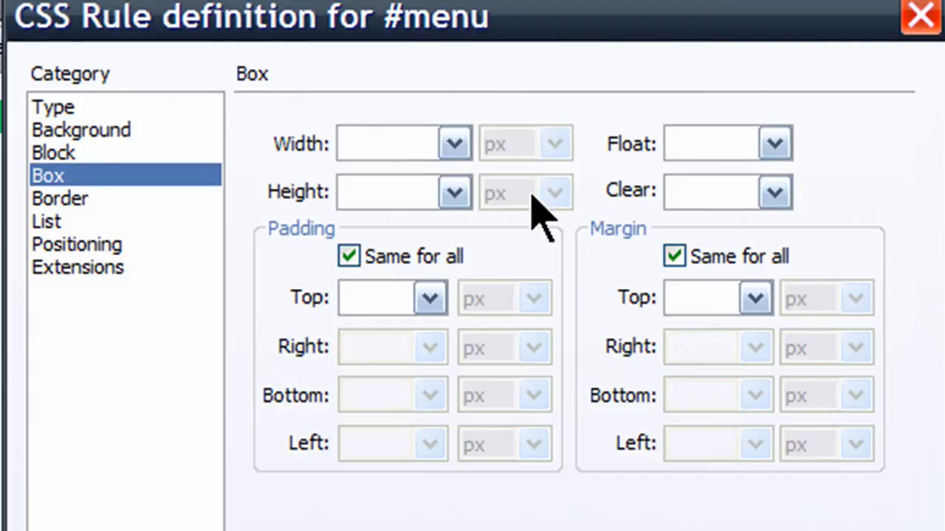
click(380, 144)
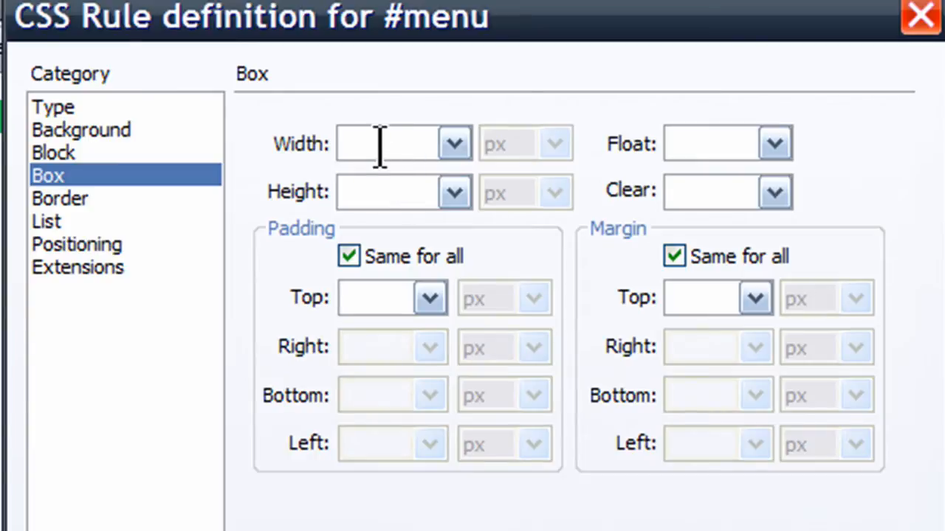
text(180)
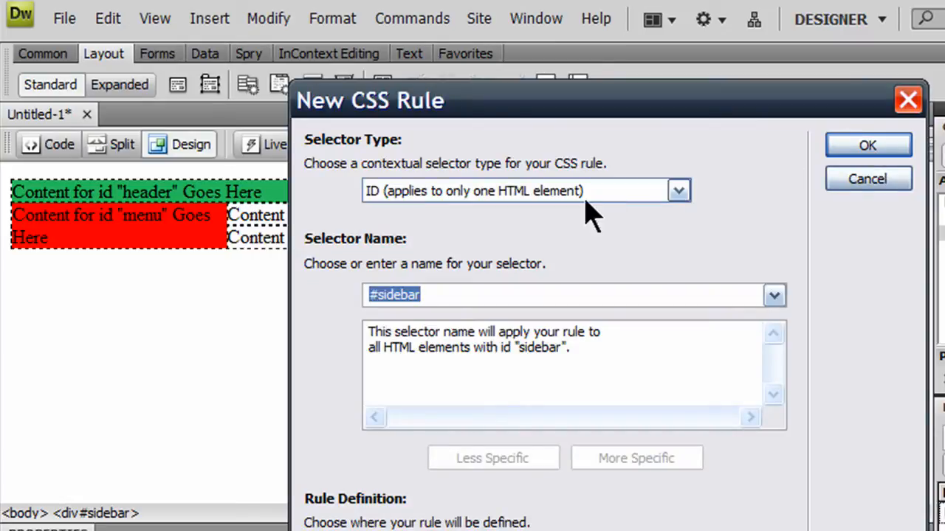
Create the #sidebar rule with an orange #F96 background and 140 px width
click(867, 144)
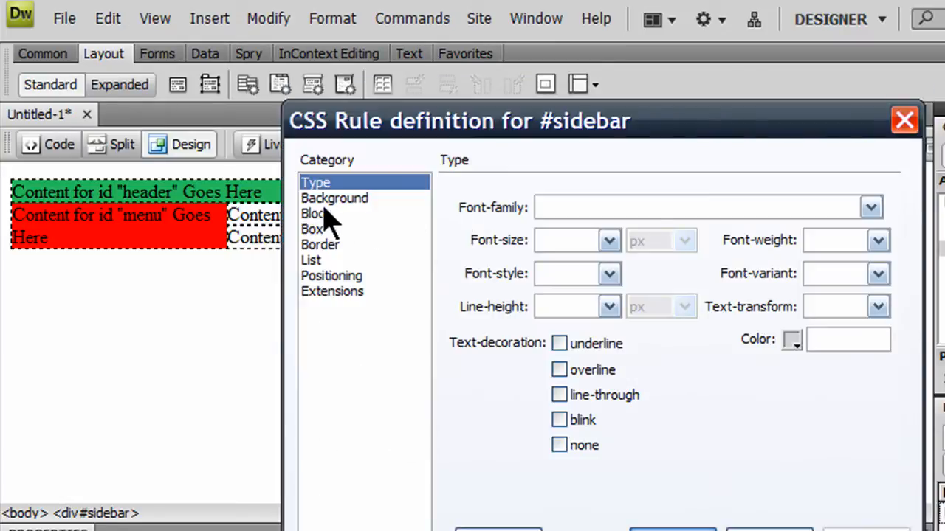
click(334, 198)
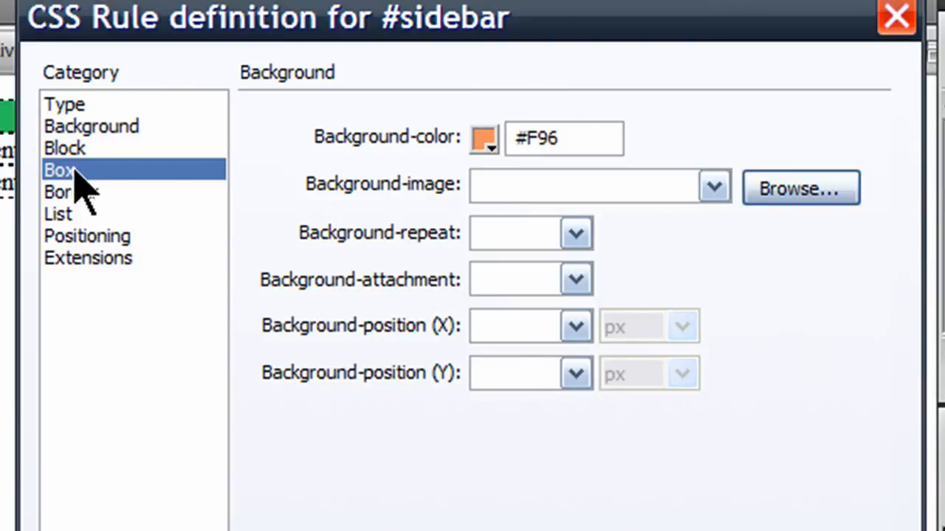
click(58, 170)
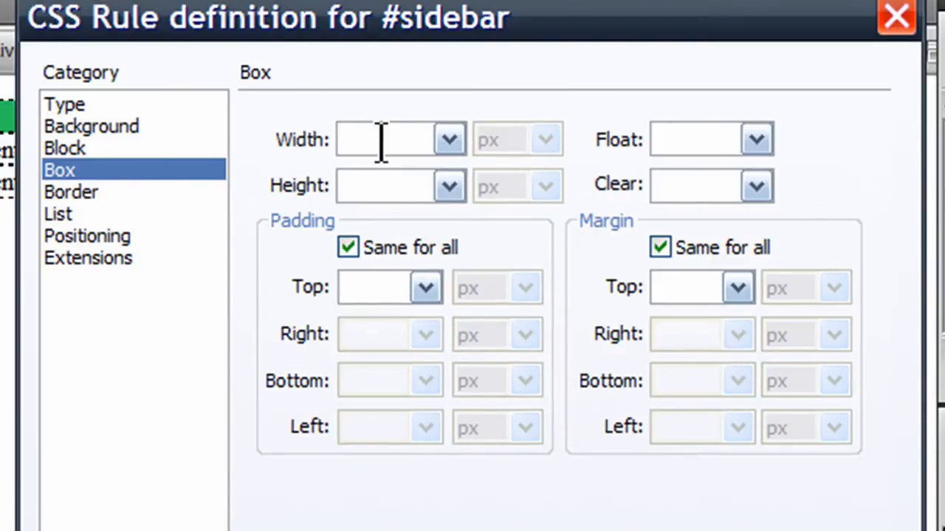
text(140)
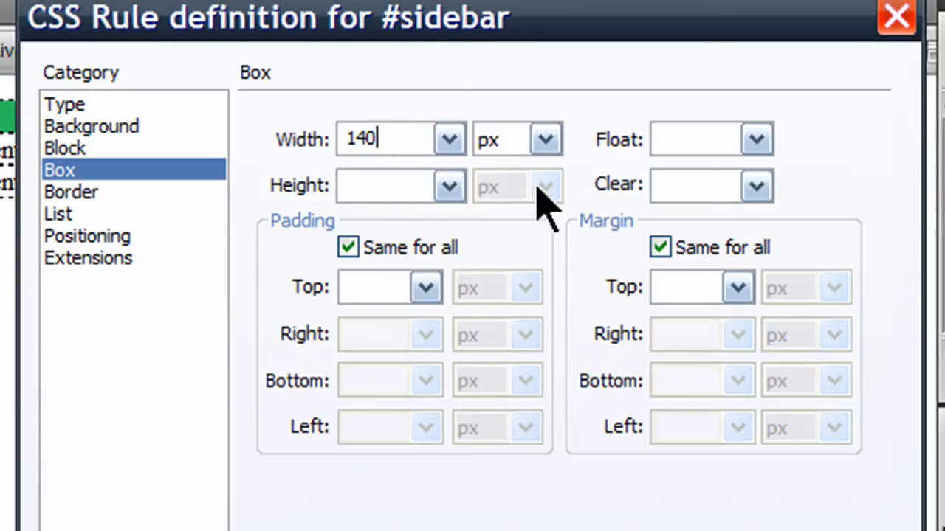
click(755, 139)
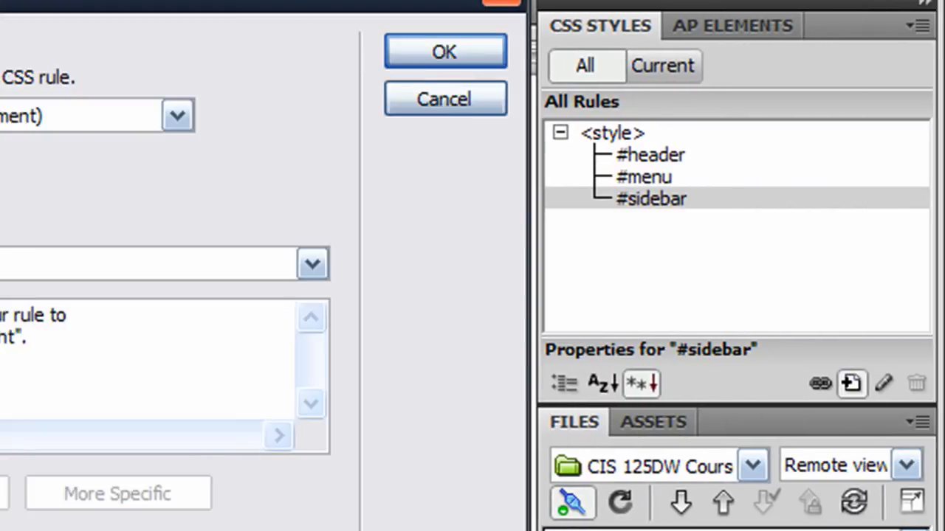
Create the #content rule with a dark blue #039 background and relative positioning
click(445, 51)
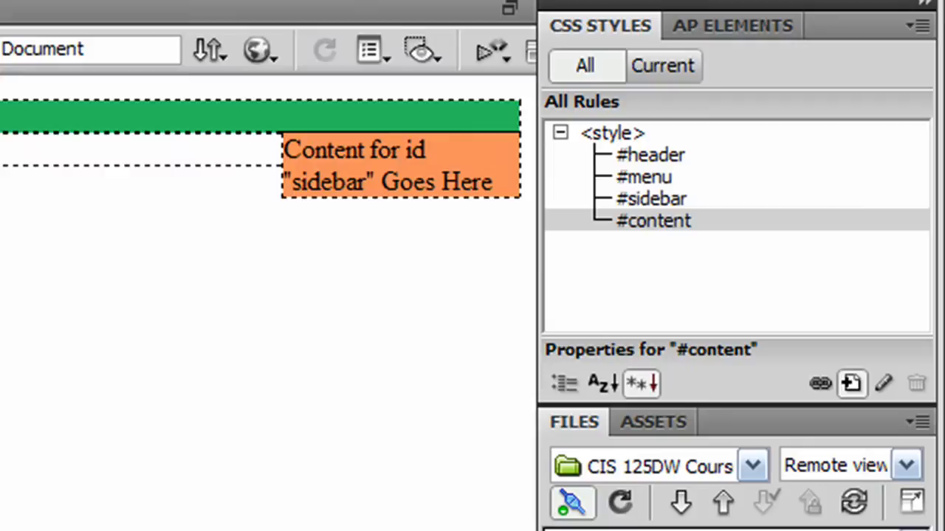
click(880, 383)
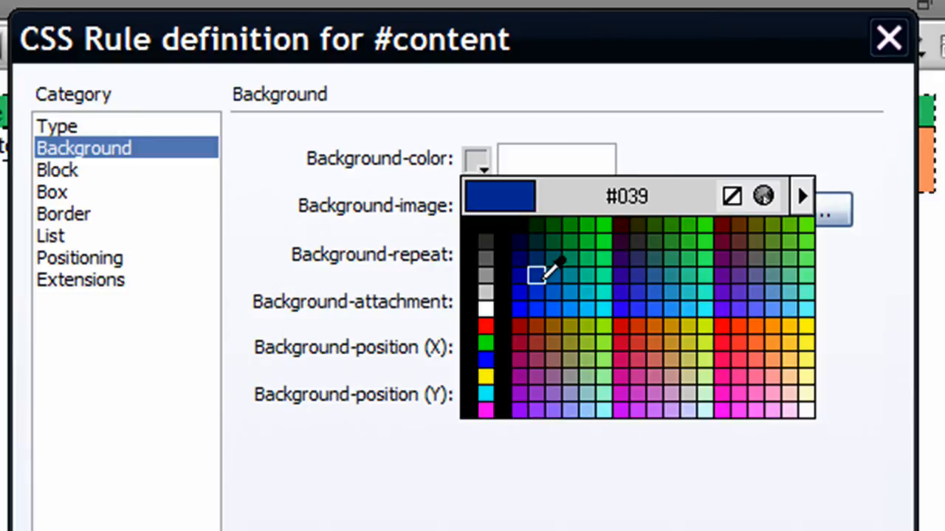
click(539, 274)
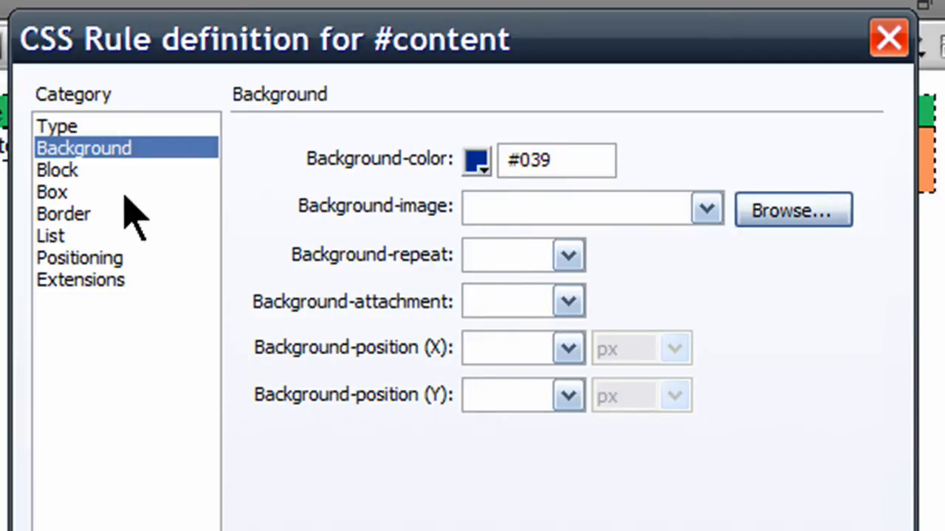
click(52, 192)
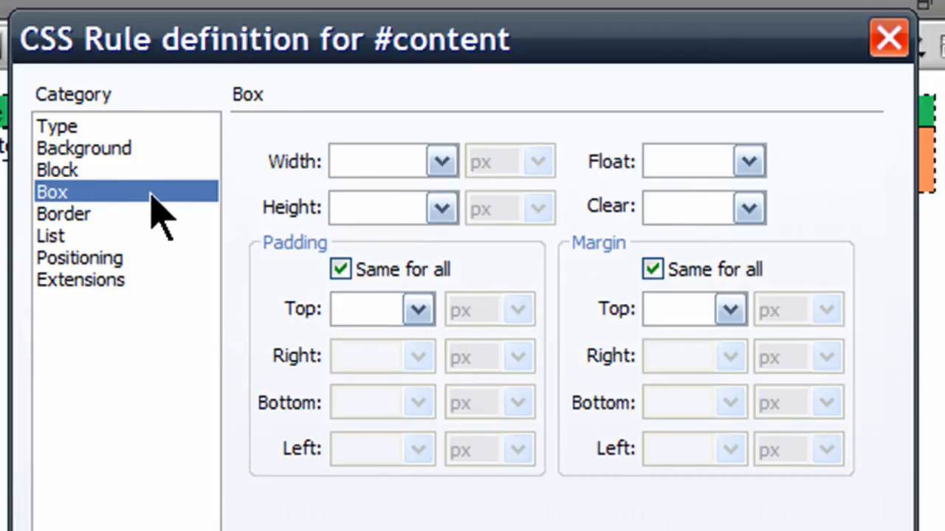
click(366, 161)
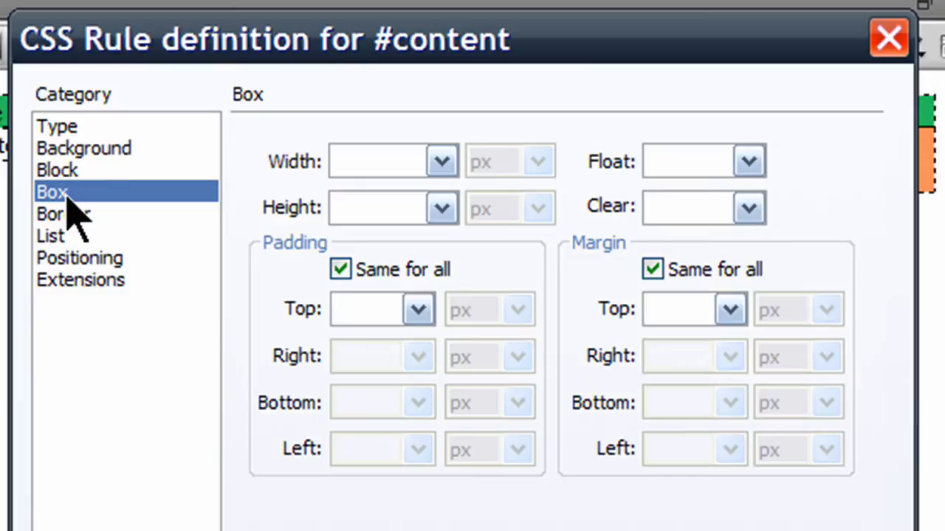
mouse_move(89, 284)
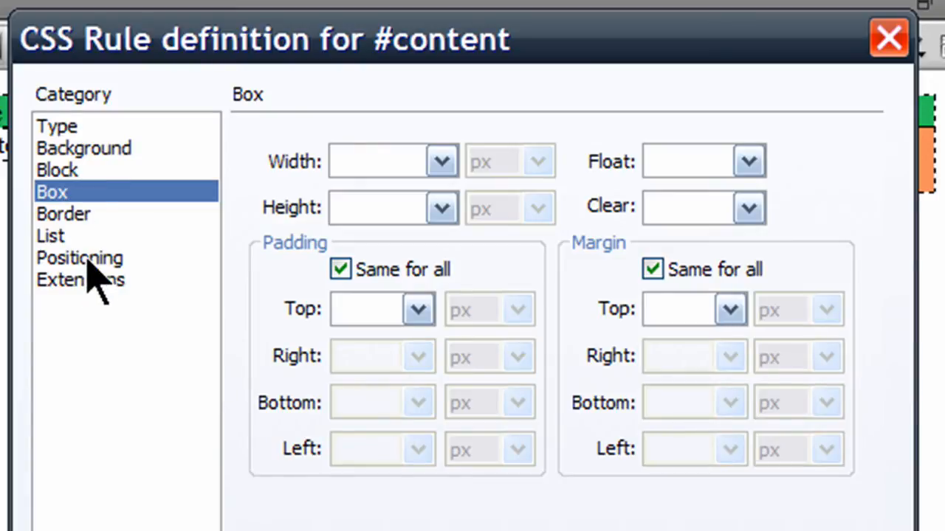
click(79, 258)
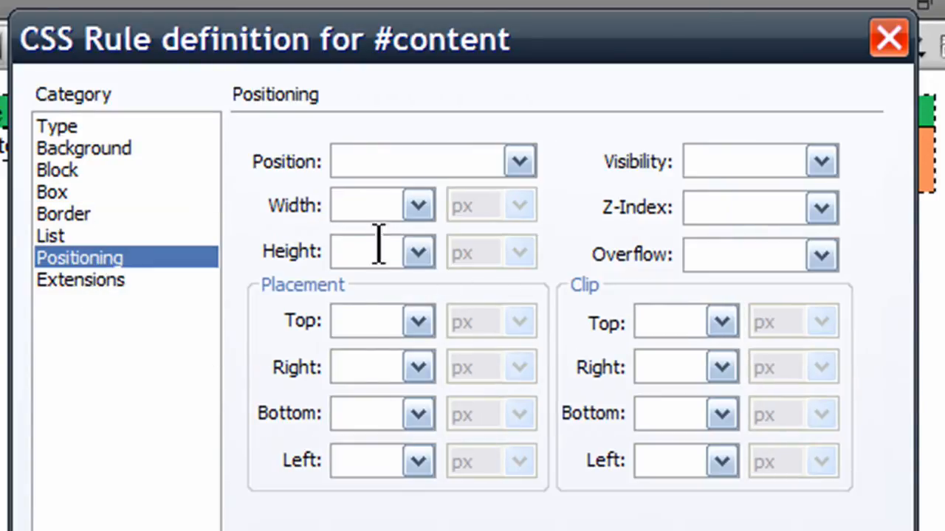
click(518, 161)
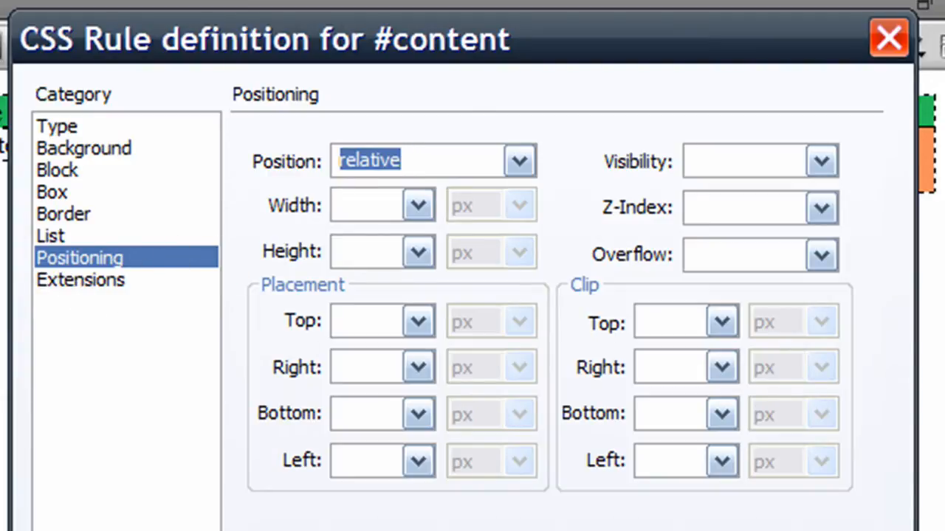
mouse_move(900, 262)
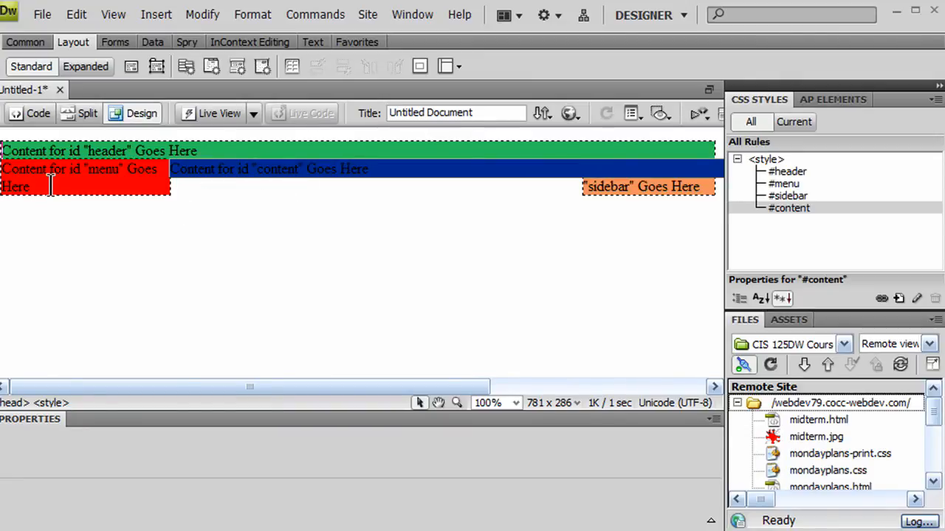
mouse_move(64, 198)
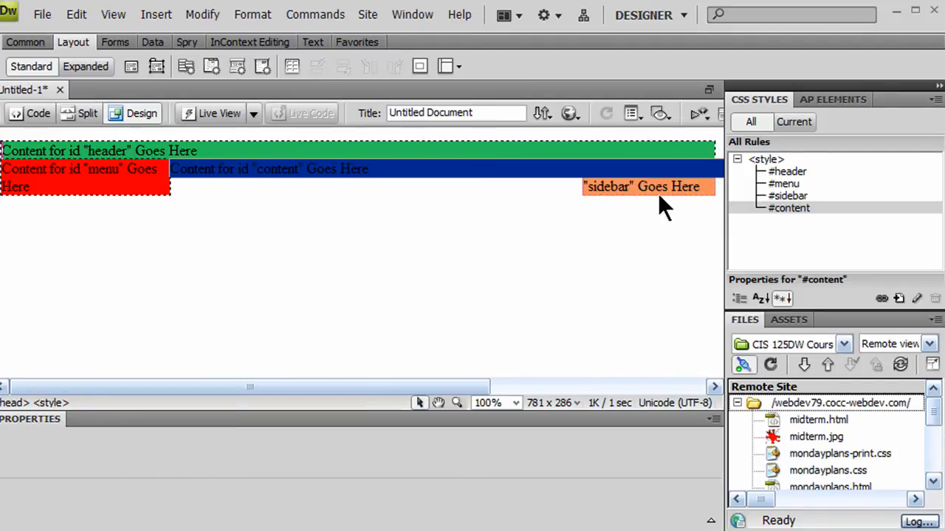
click(789, 208)
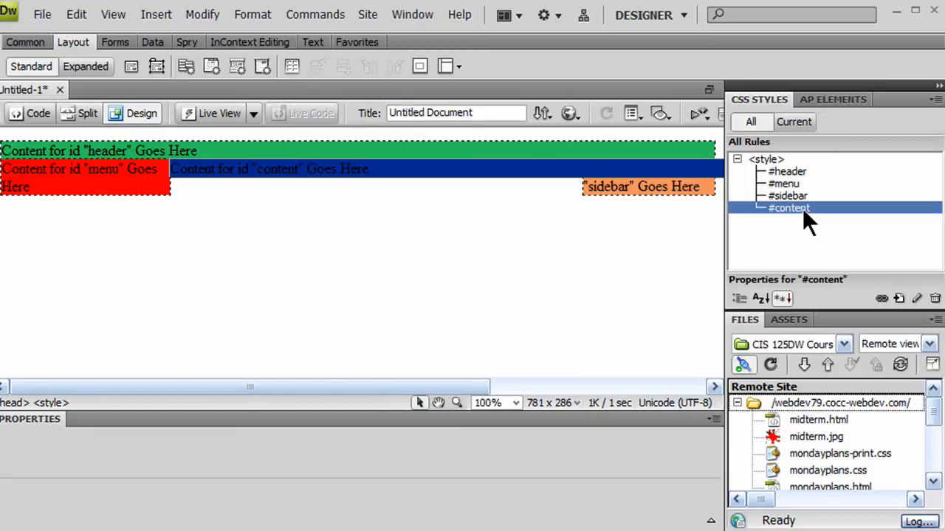
Give the #content rule separate margins with its own right margin
double_click(788, 207)
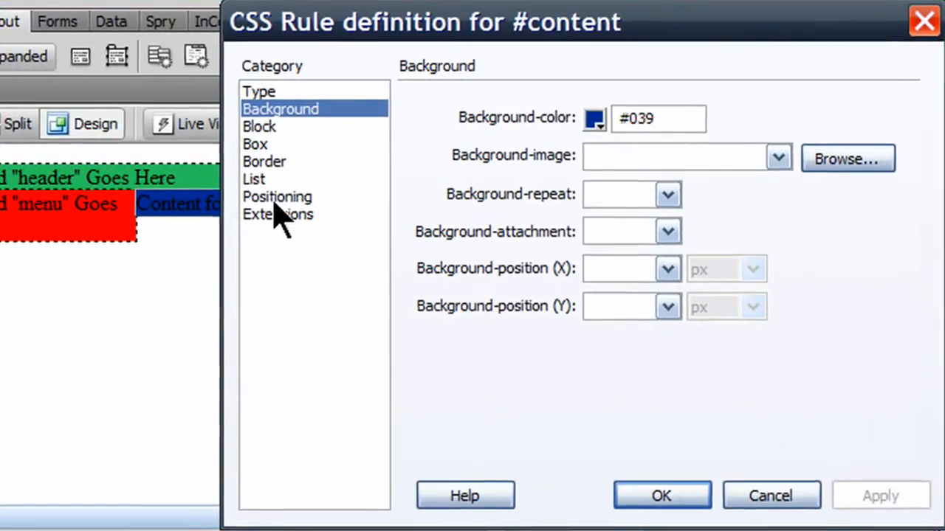
click(256, 144)
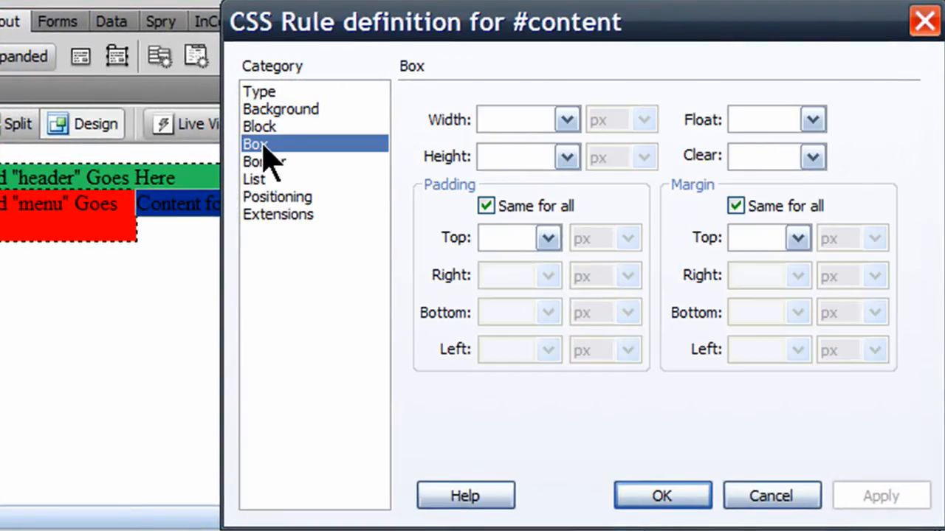
click(735, 206)
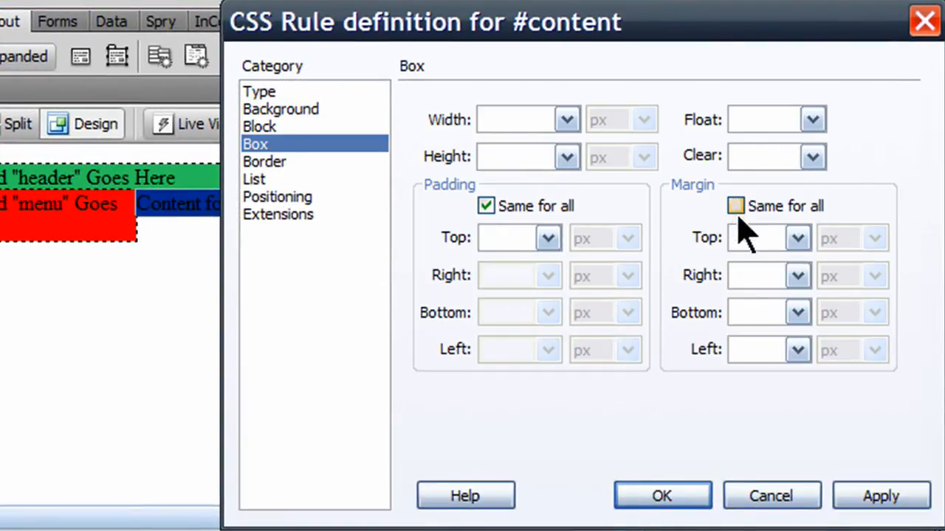
click(736, 206)
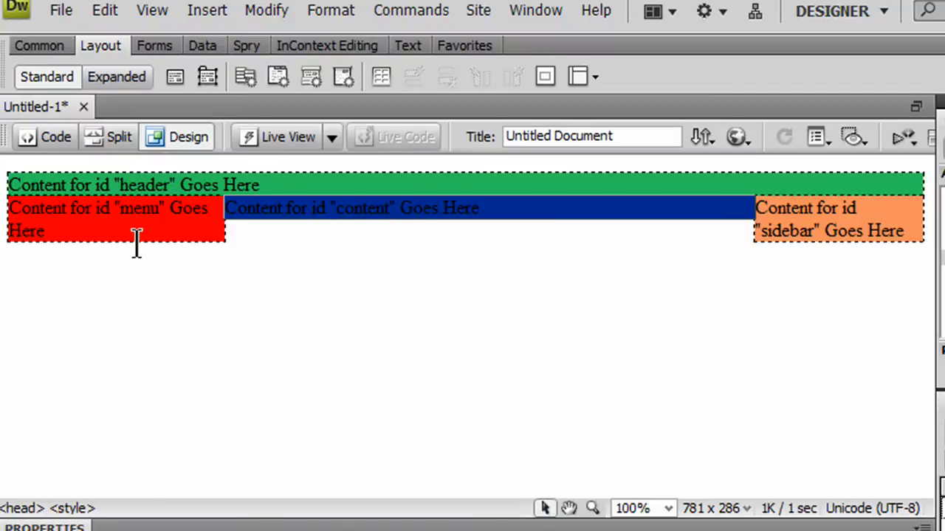
mouse_move(767, 244)
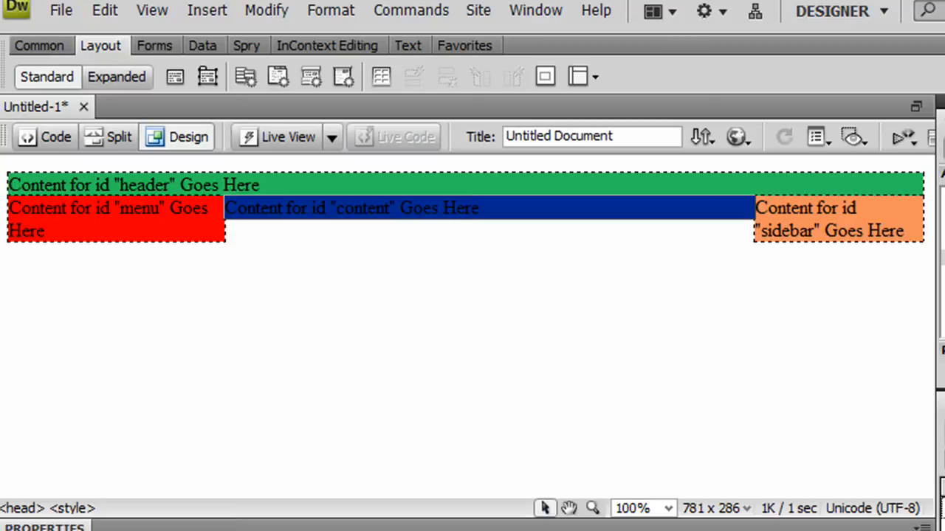
mouse_move(615, 209)
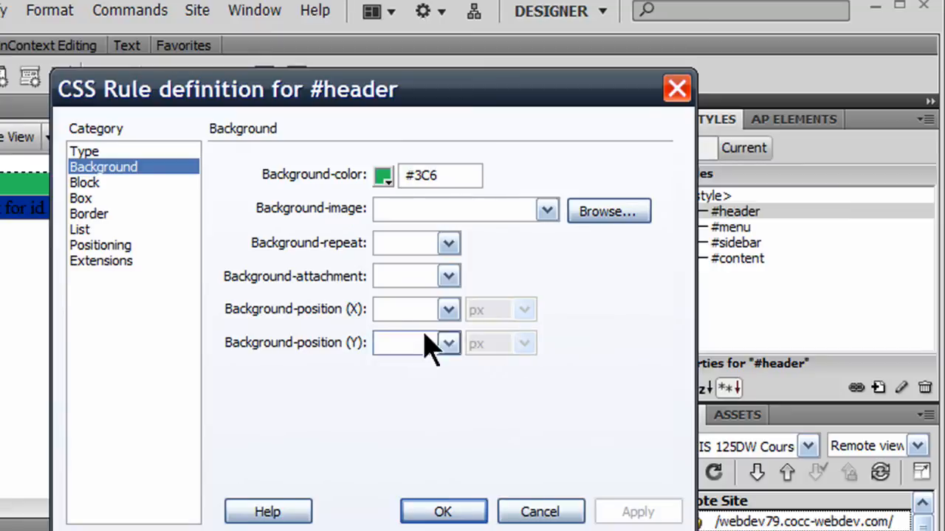
Set the #header height to 60 and select #content to give it 300px height
click(81, 198)
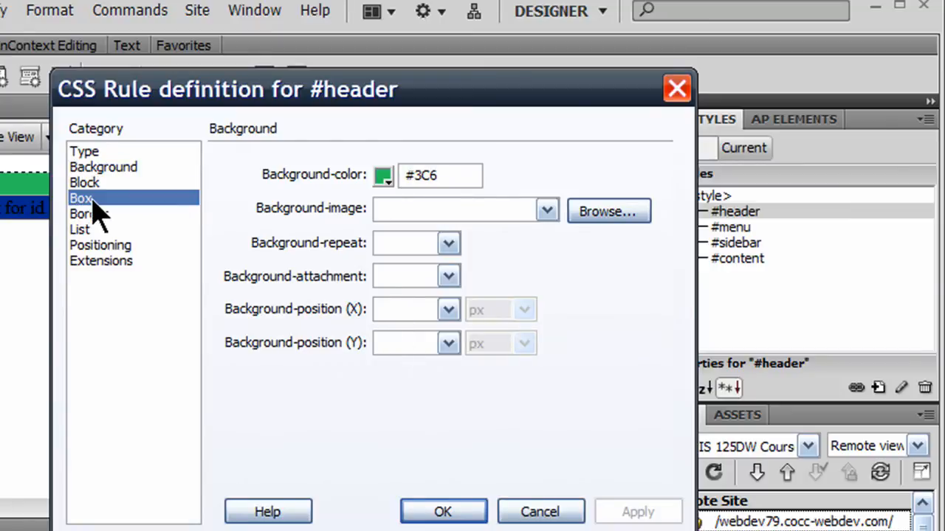
click(78, 198)
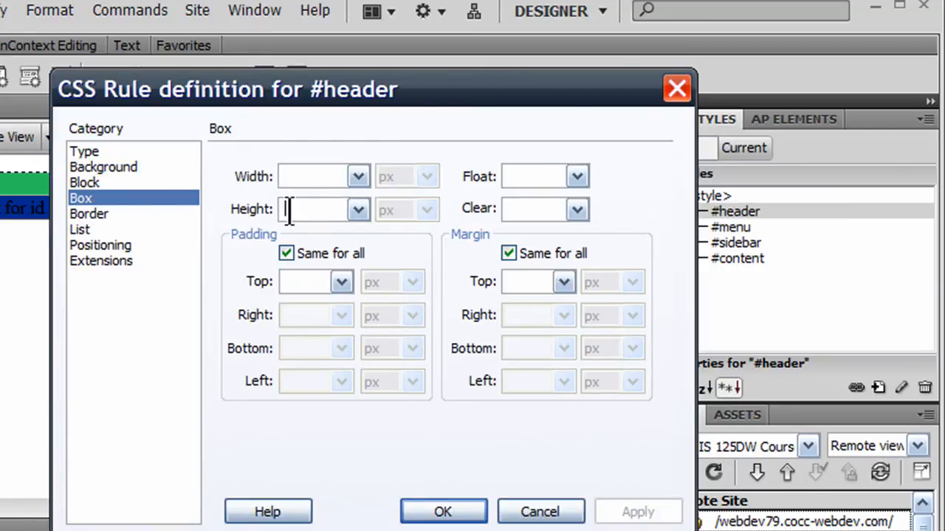
text(60)
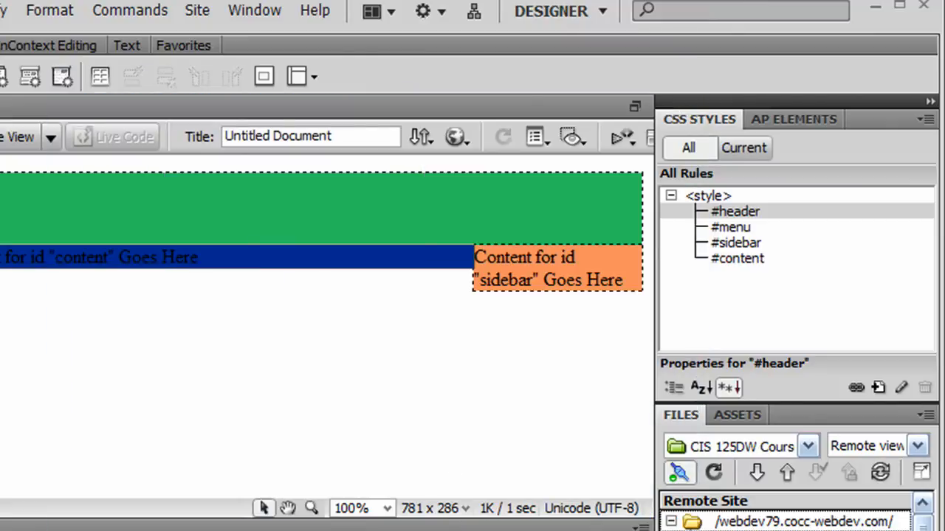
click(738, 258)
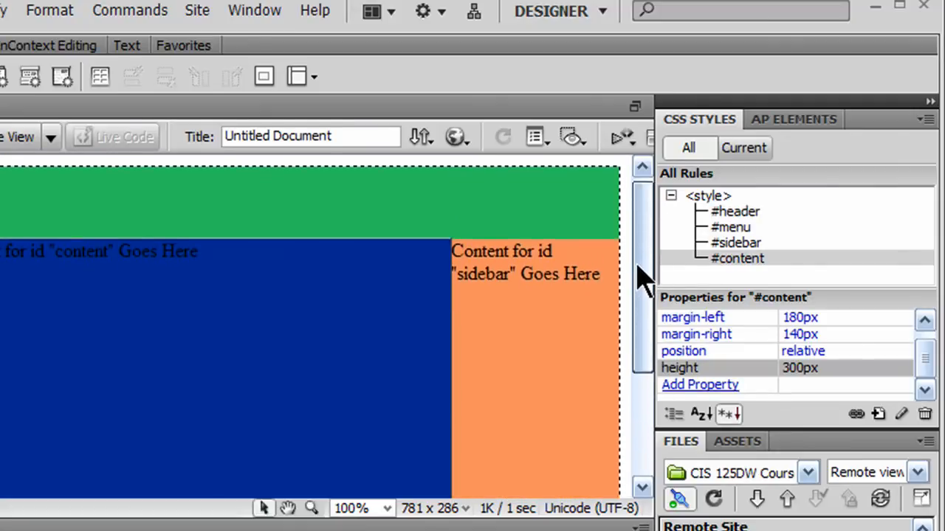
scroll(down, 3)
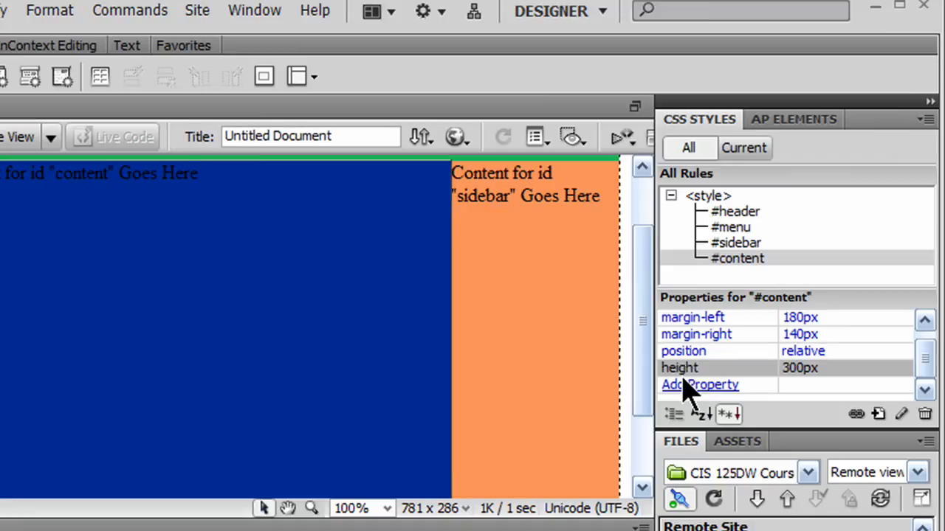
mouse_move(714, 327)
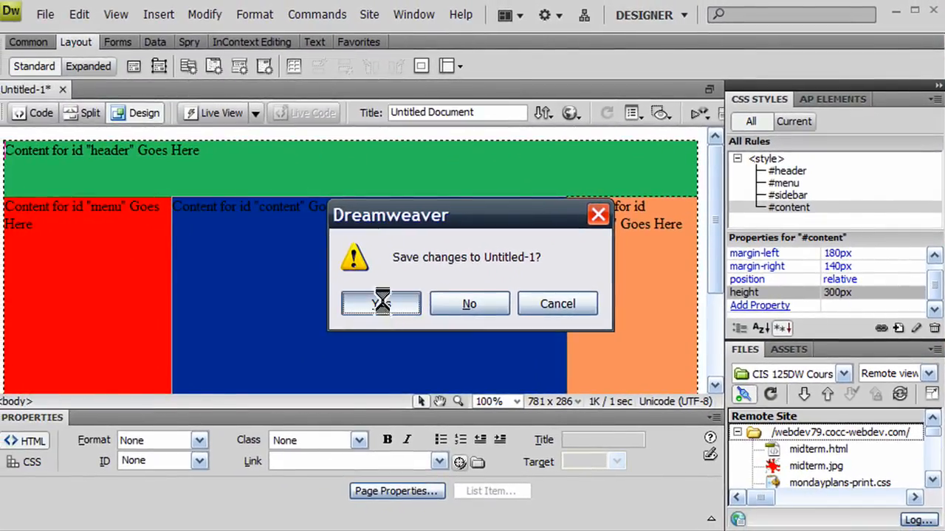
Save the page as Untitled-1.html, confirming the overwrite of the existing file
click(381, 304)
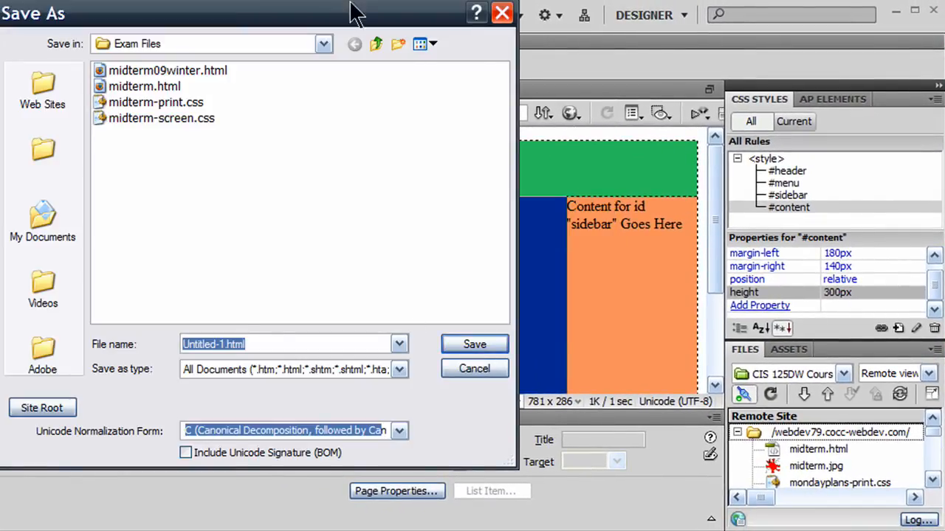
click(374, 43)
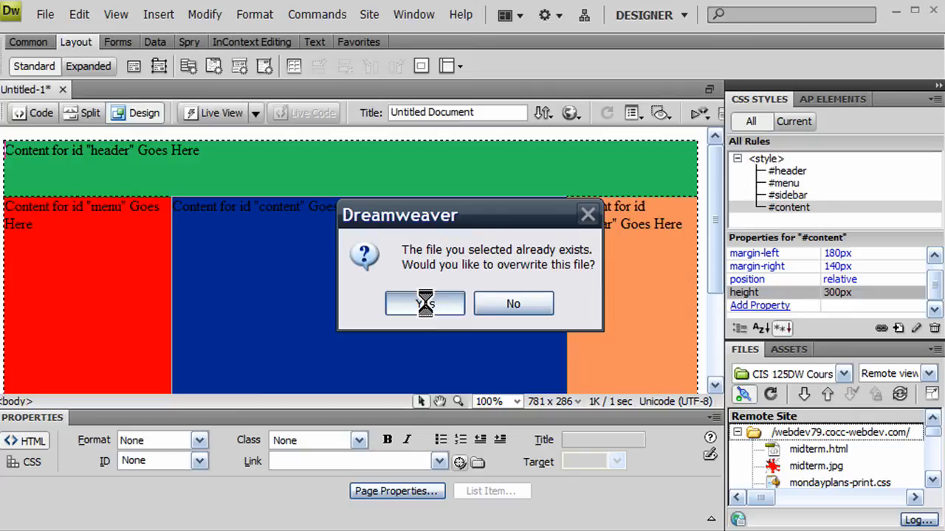
click(424, 303)
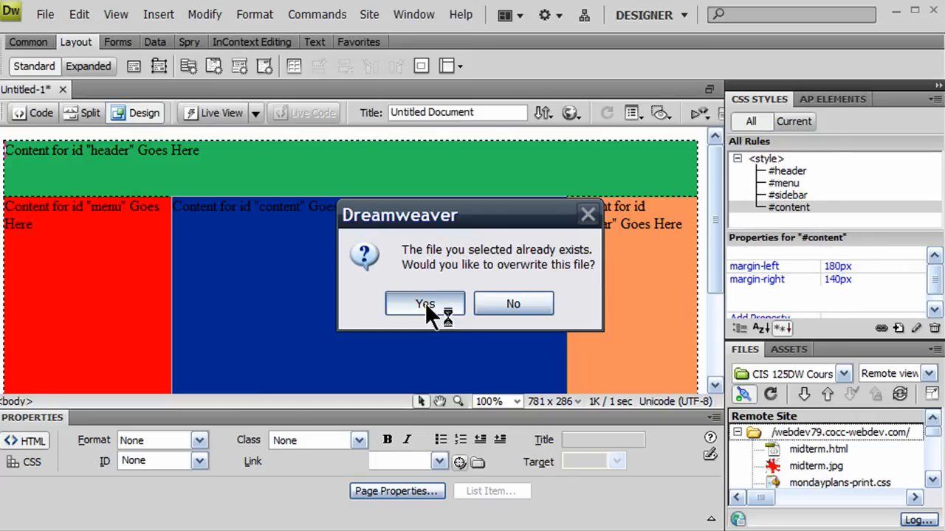
click(424, 304)
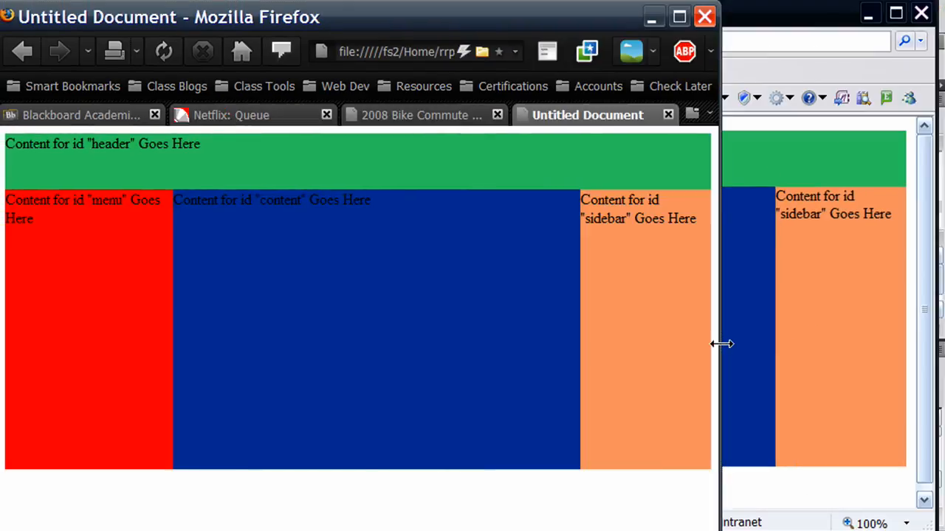
Narrow the Firefox window to check the columns adapt to the width
drag(721, 343, 549, 362)
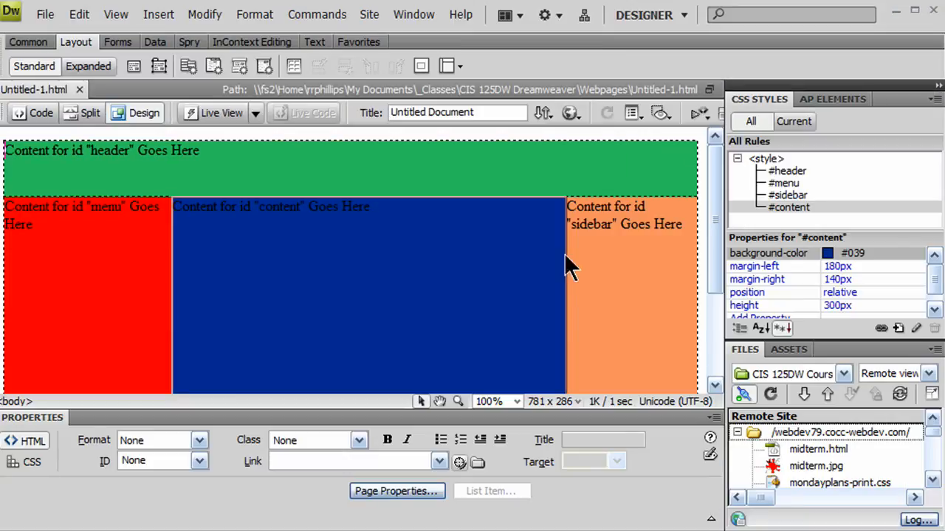
mouse_move(372, 235)
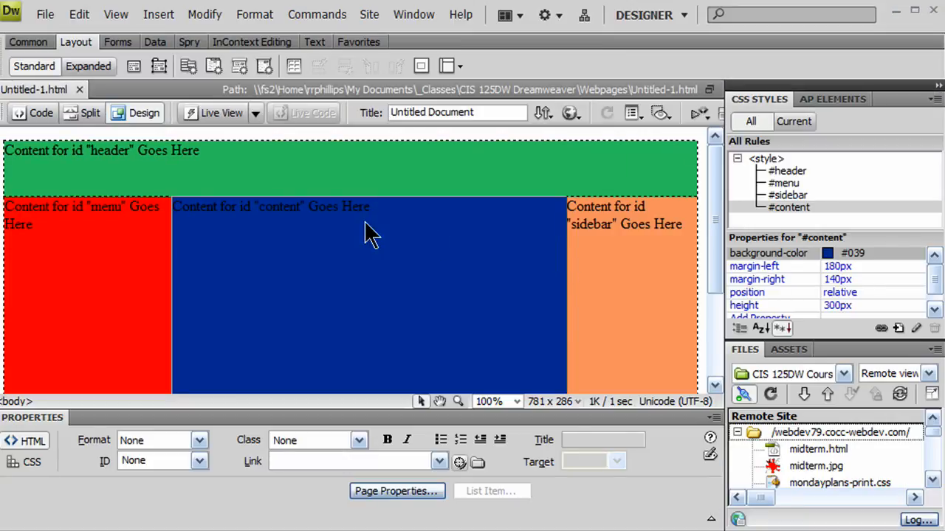